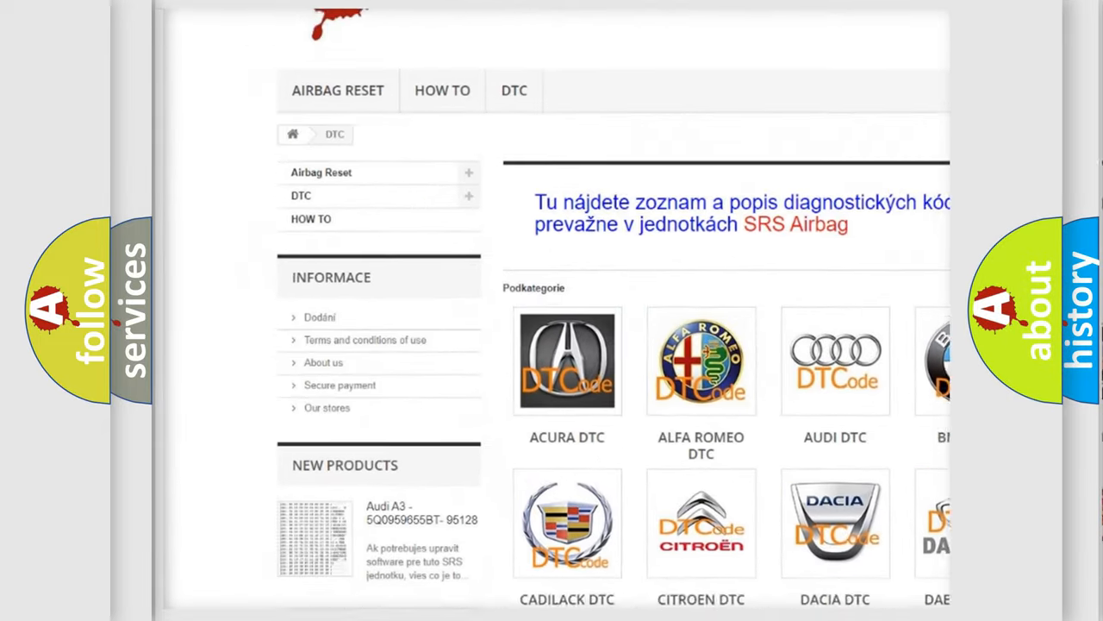
scroll("down", 3)
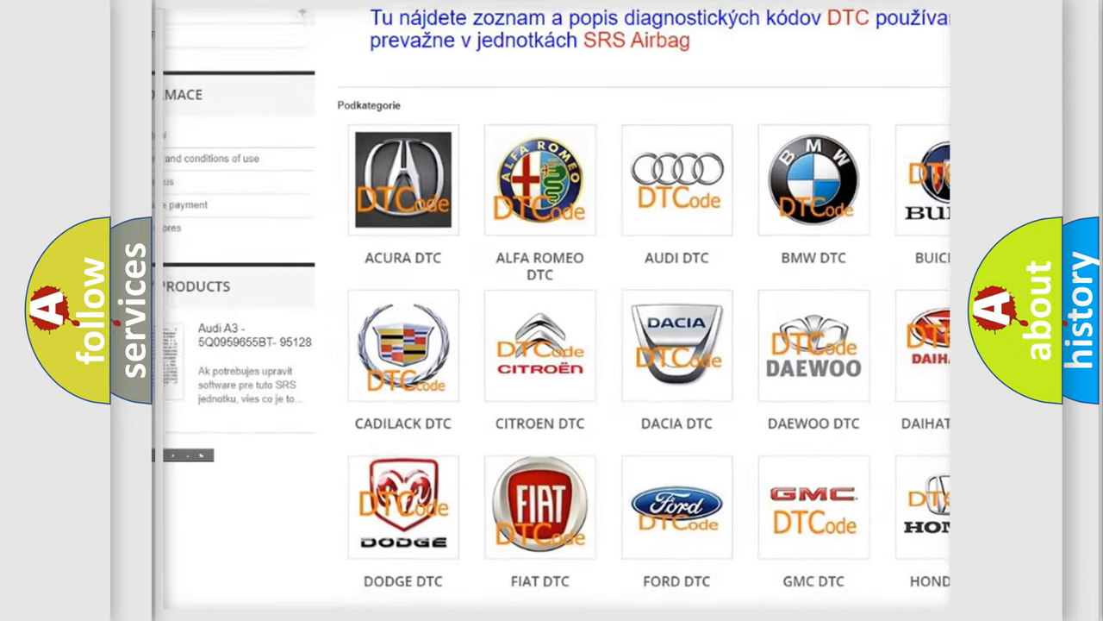
scroll("down", 3)
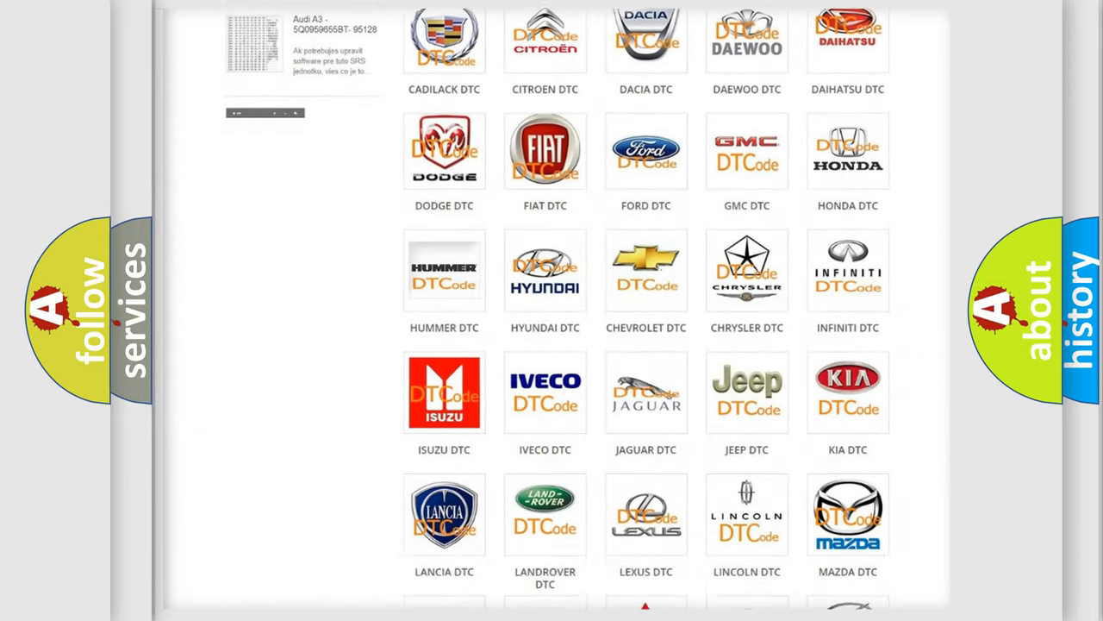
scroll("down", 3)
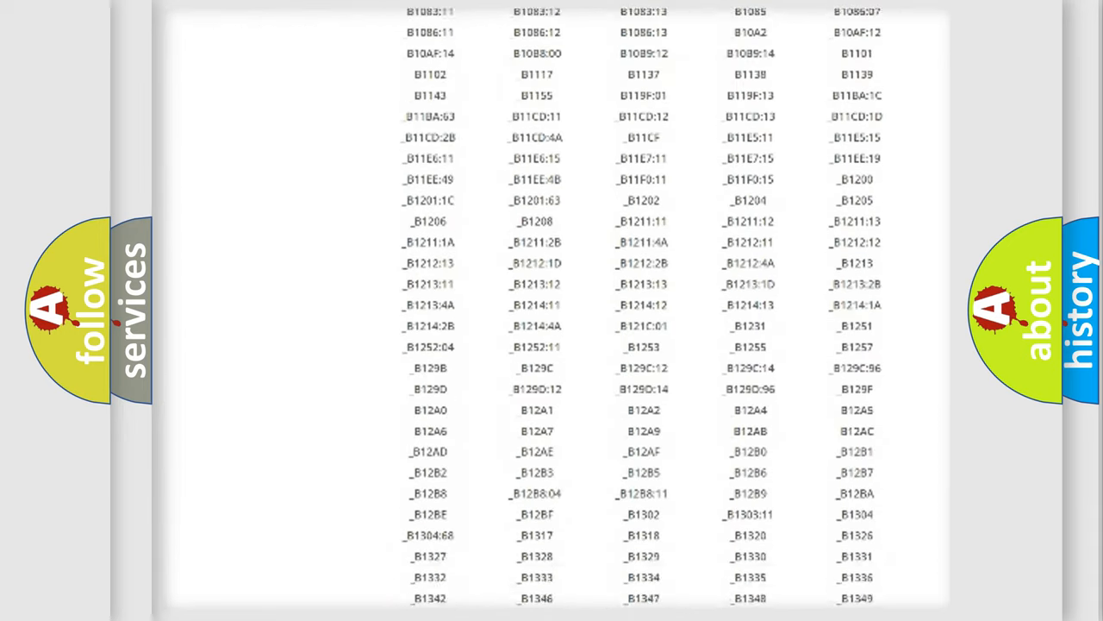
scroll("down", 3)
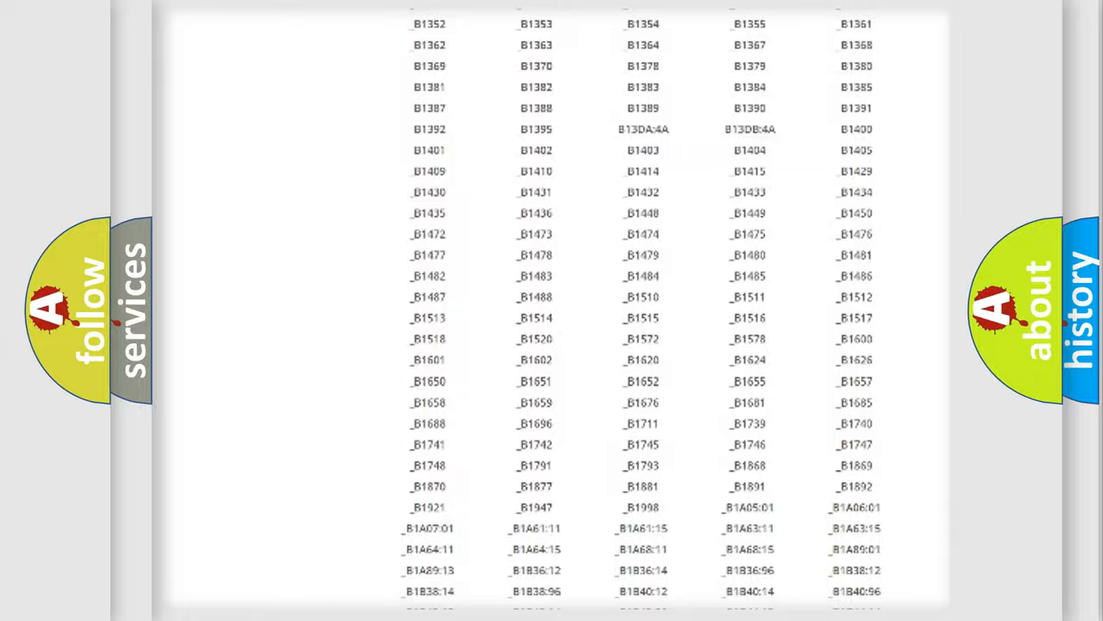
scroll("up", 3)
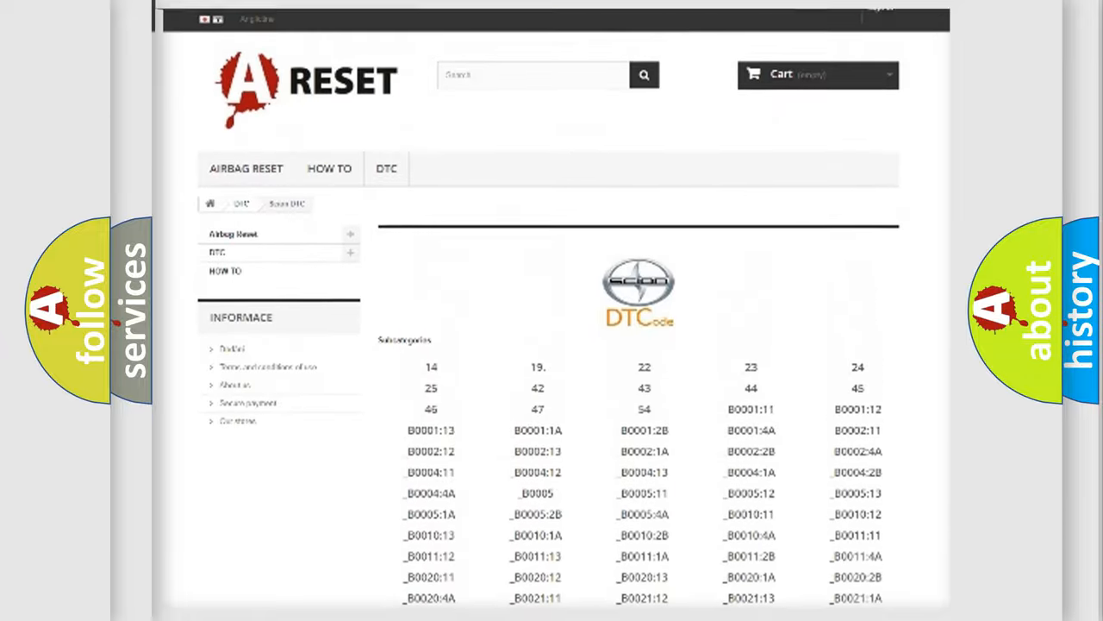